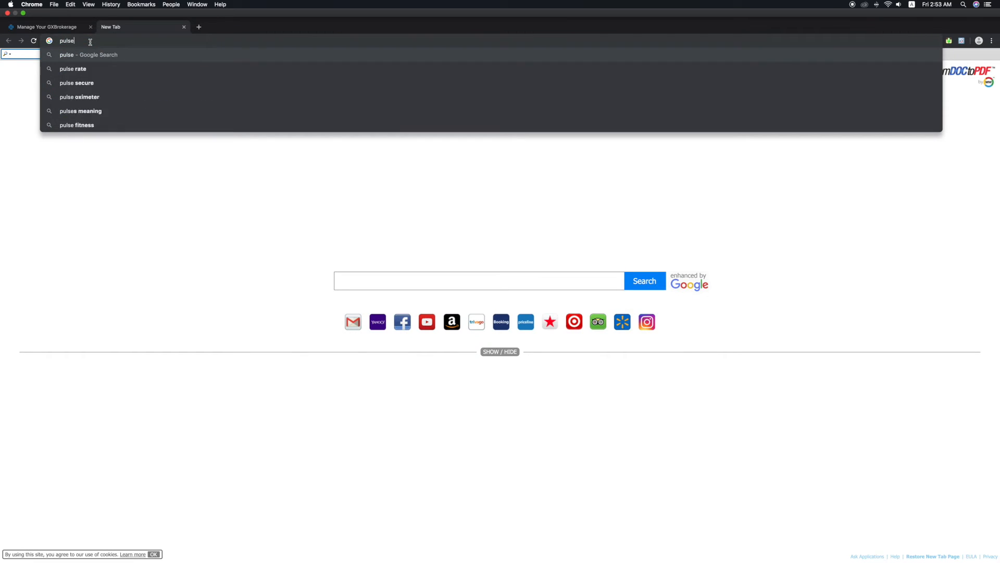
- Load pulse.globalxchange.com to bring up the Pulse analytics dashboard with live broker stats
type(".globalxchange")
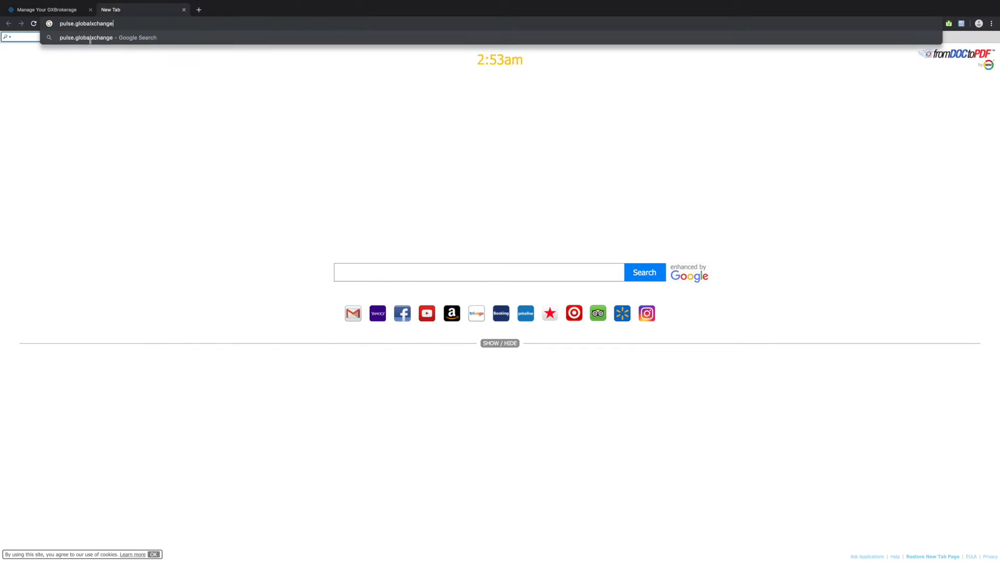
key("Return")
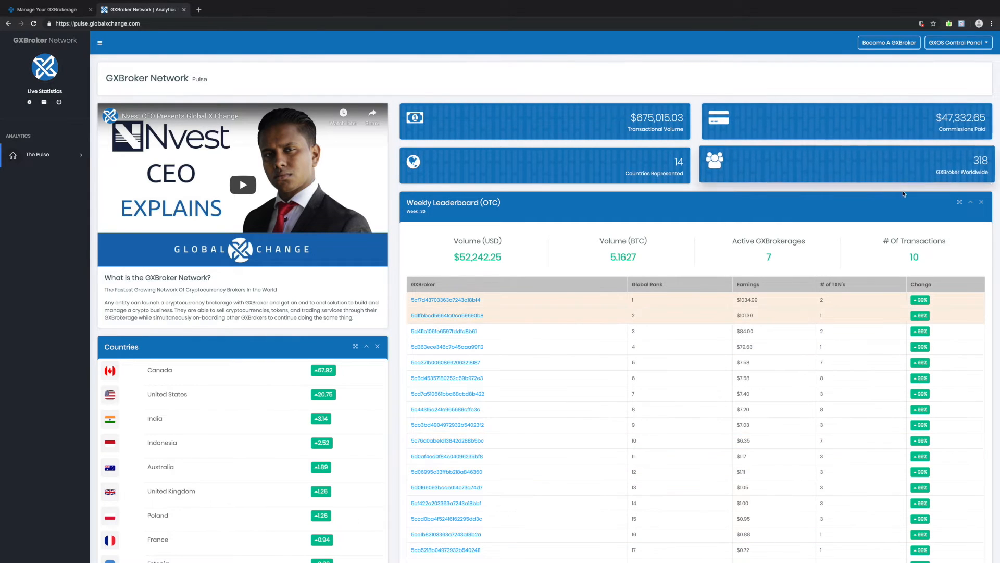
scroll("down", 3)
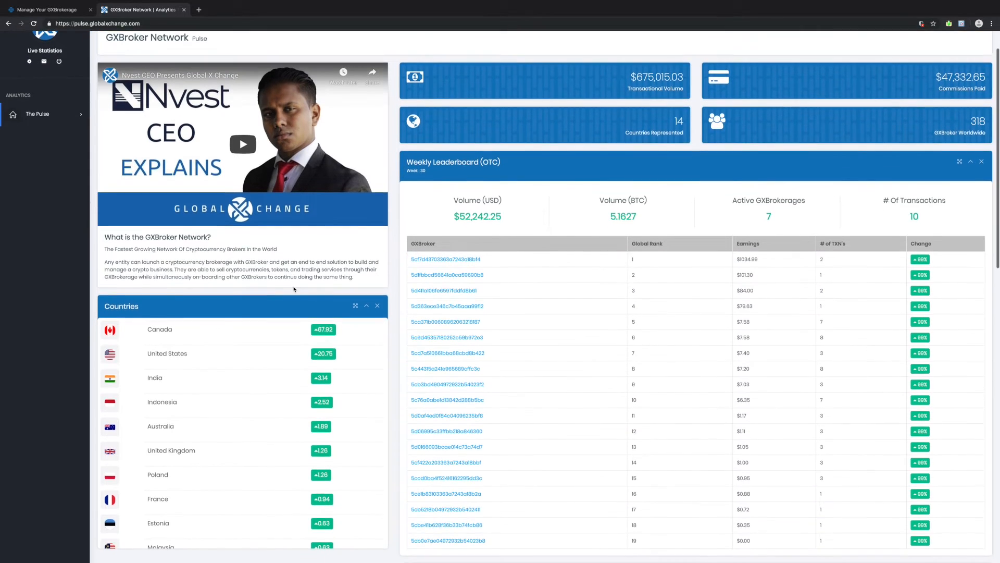
scroll("down", 3)
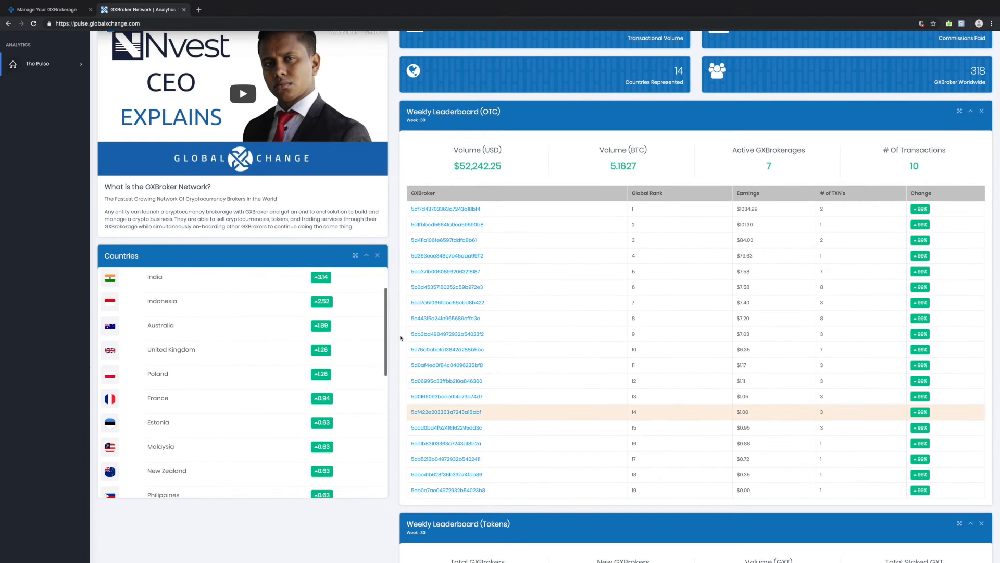
scroll("down", 3)
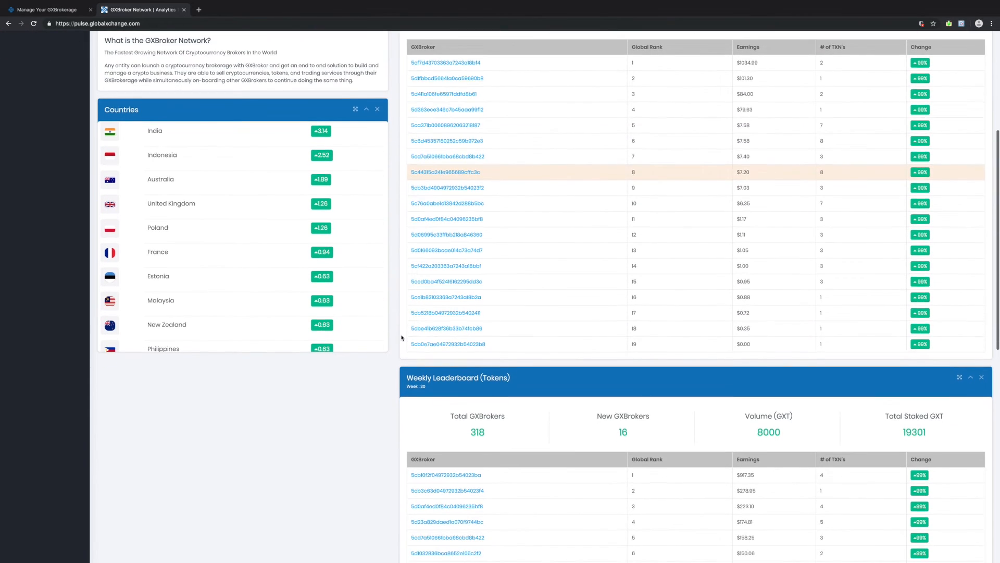
scroll("down", 3)
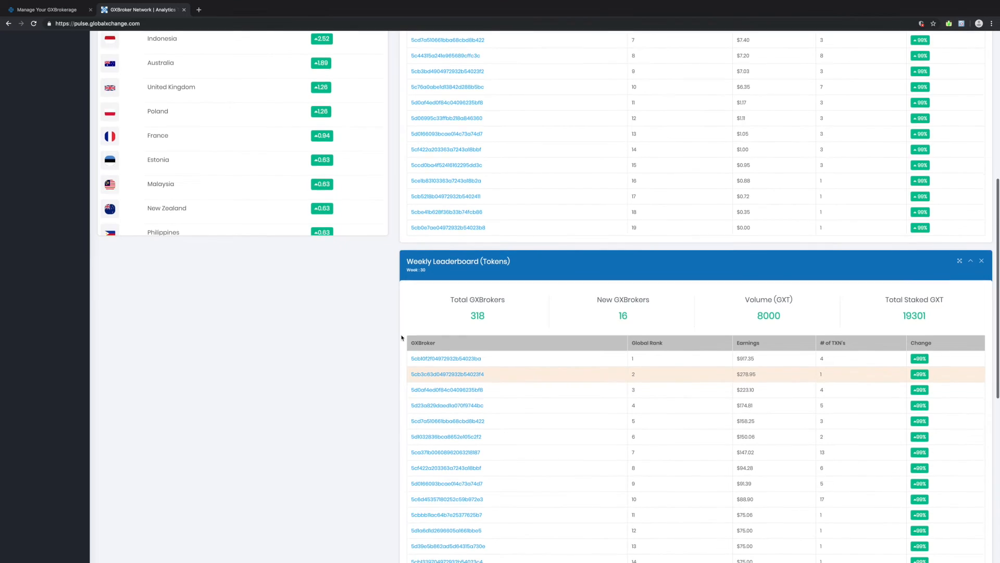
scroll("down", 3)
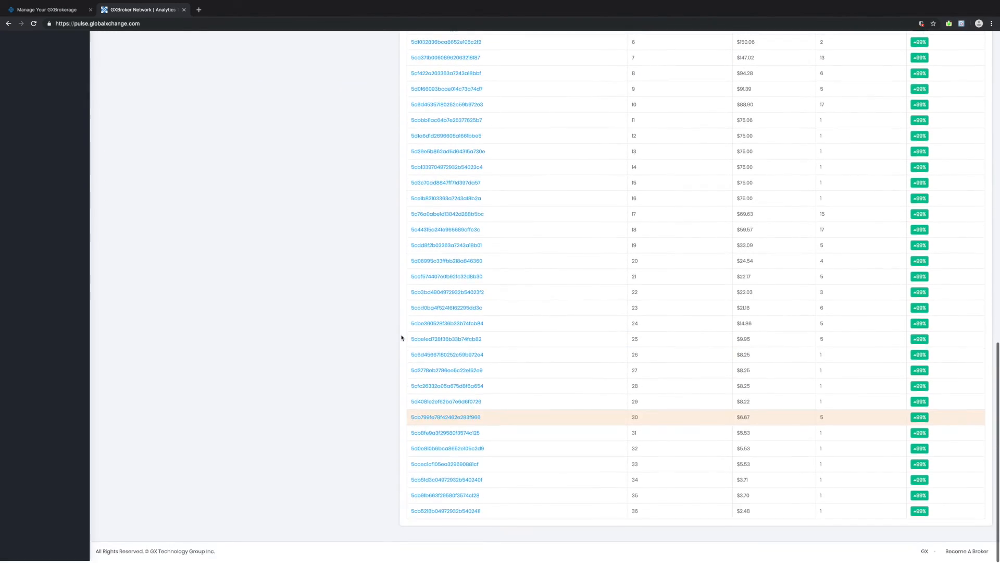
scroll("up", 3)
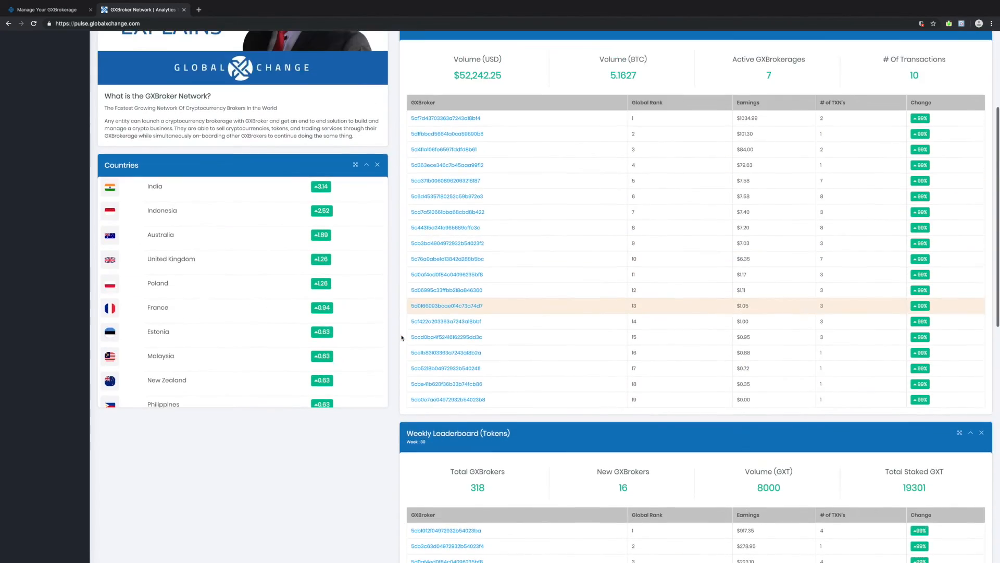
scroll("up", 3)
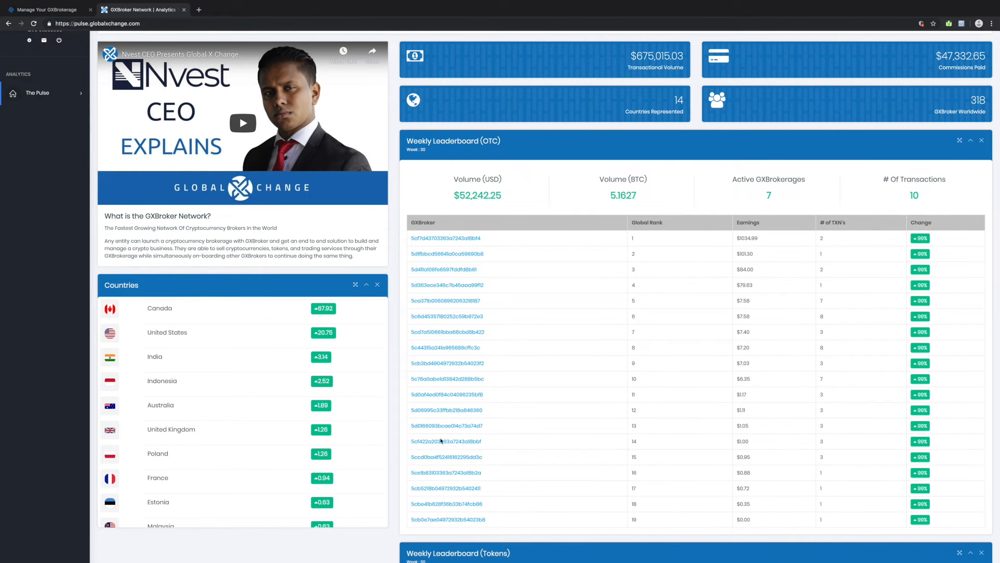
scroll("down", 3)
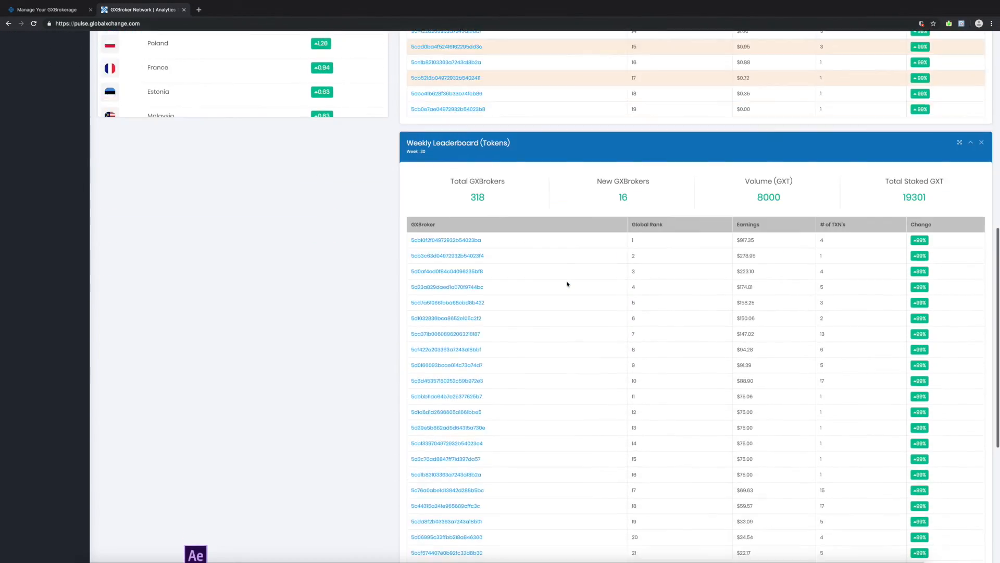
scroll("up", 3)
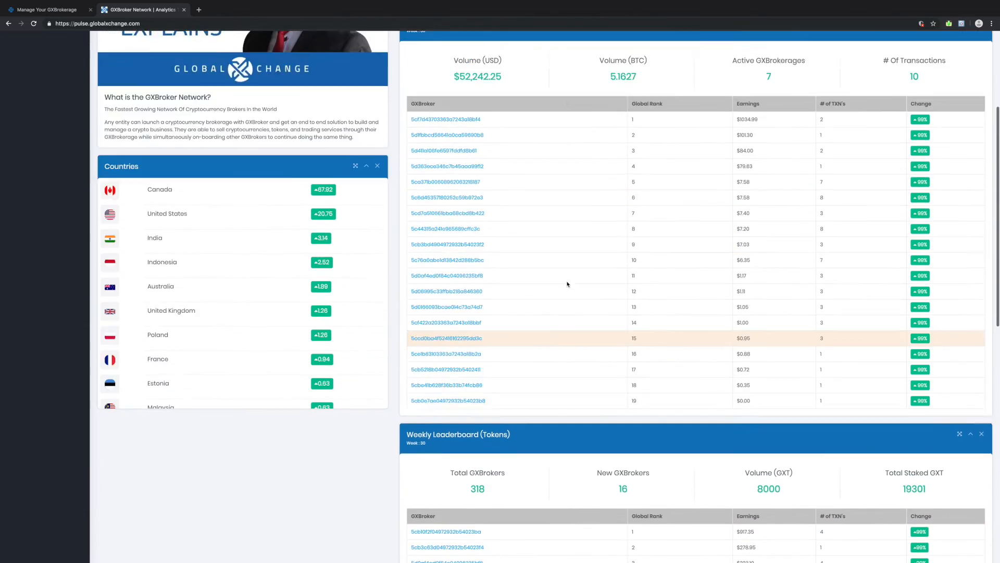
scroll("up", 3)
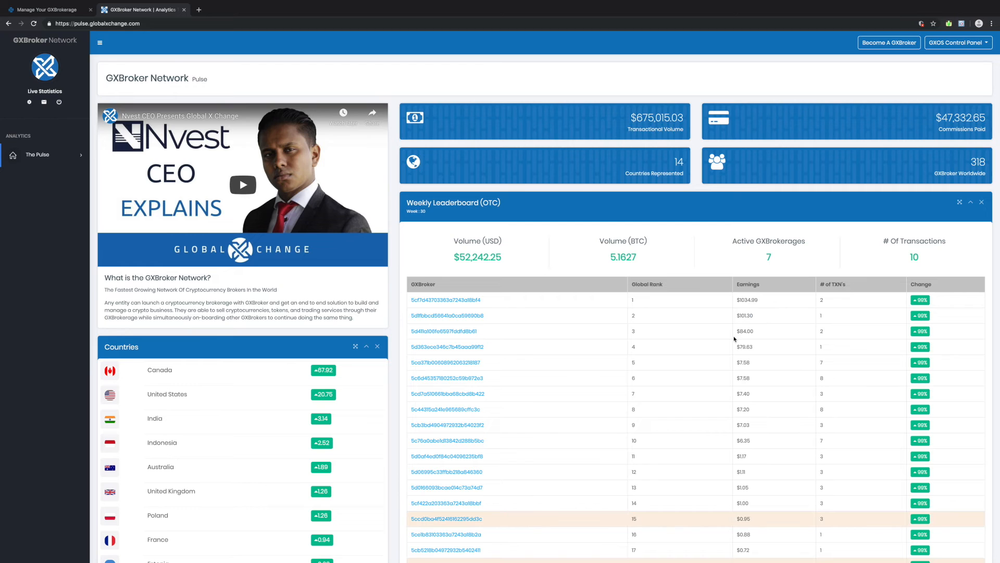
mouse_move(700, 158)
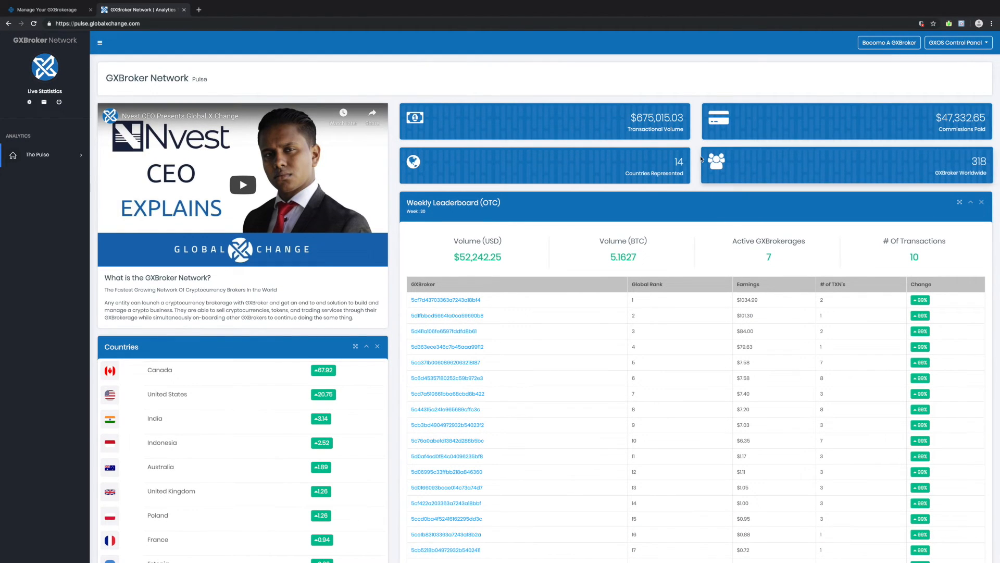
- Browse the GXOS menu's GX Apps and Social section with its Facebook, Instagram, YouTube, Twitter and LinkedIn links
left_click(956, 42)
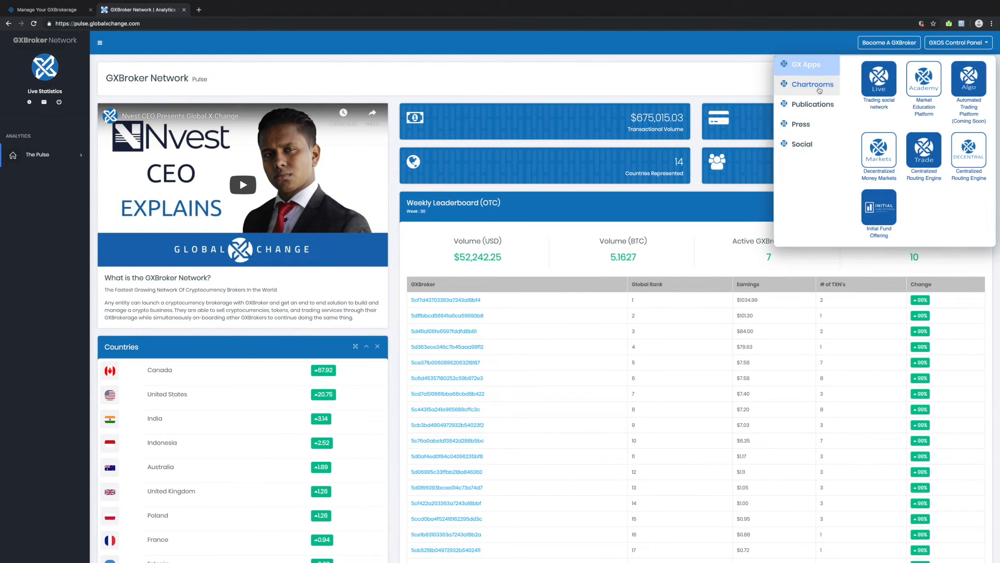
left_click(801, 144)
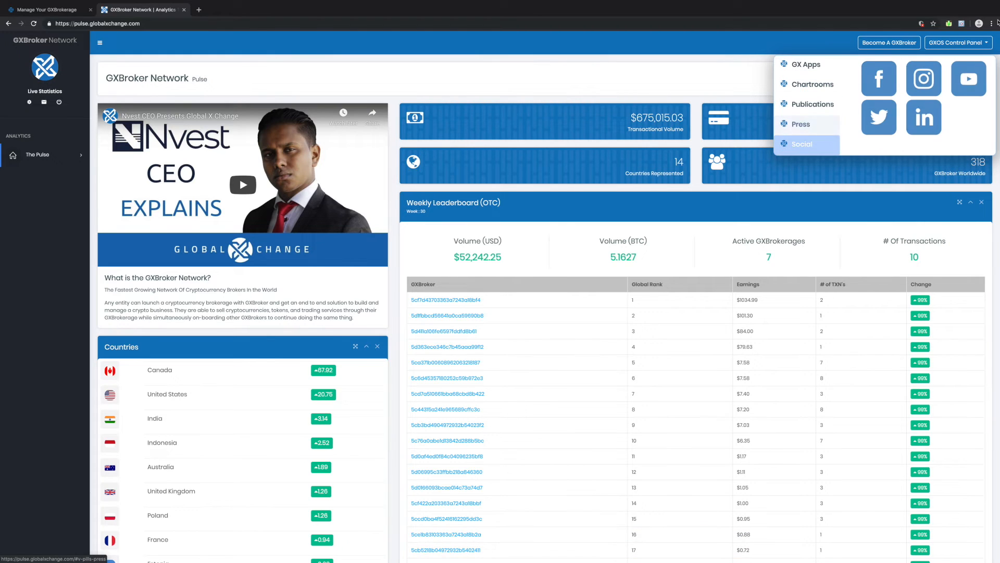
left_click(243, 186)
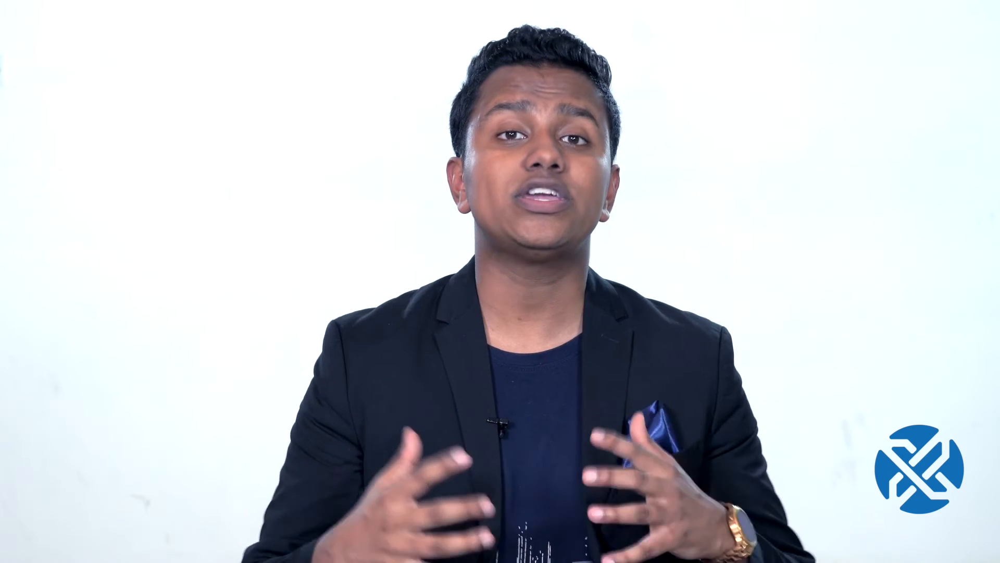